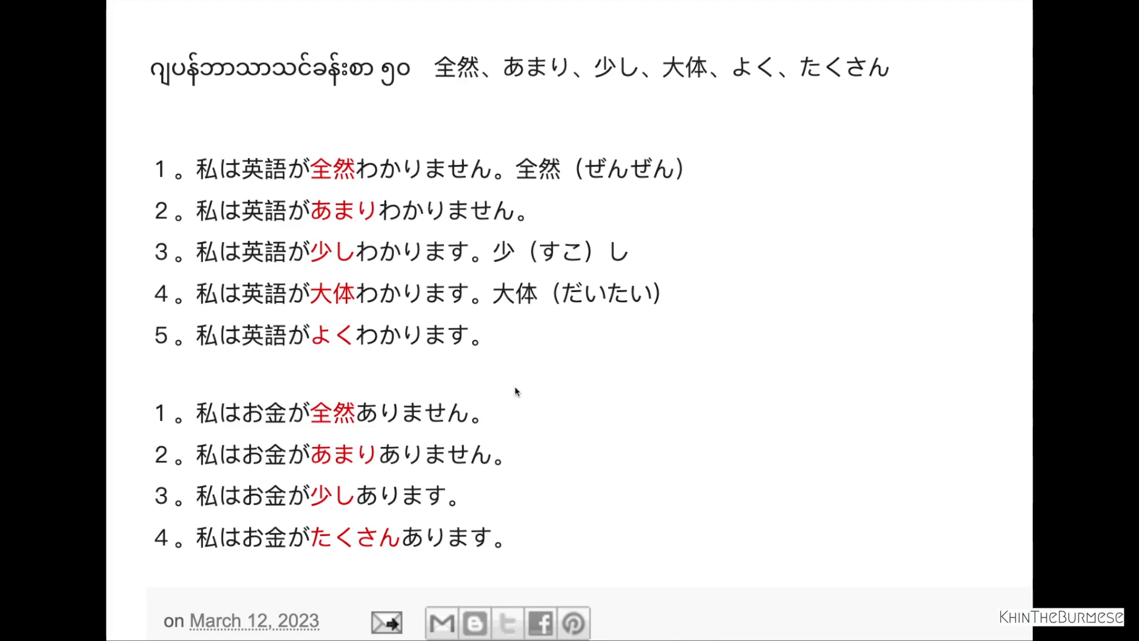
mouse_move(217, 201)
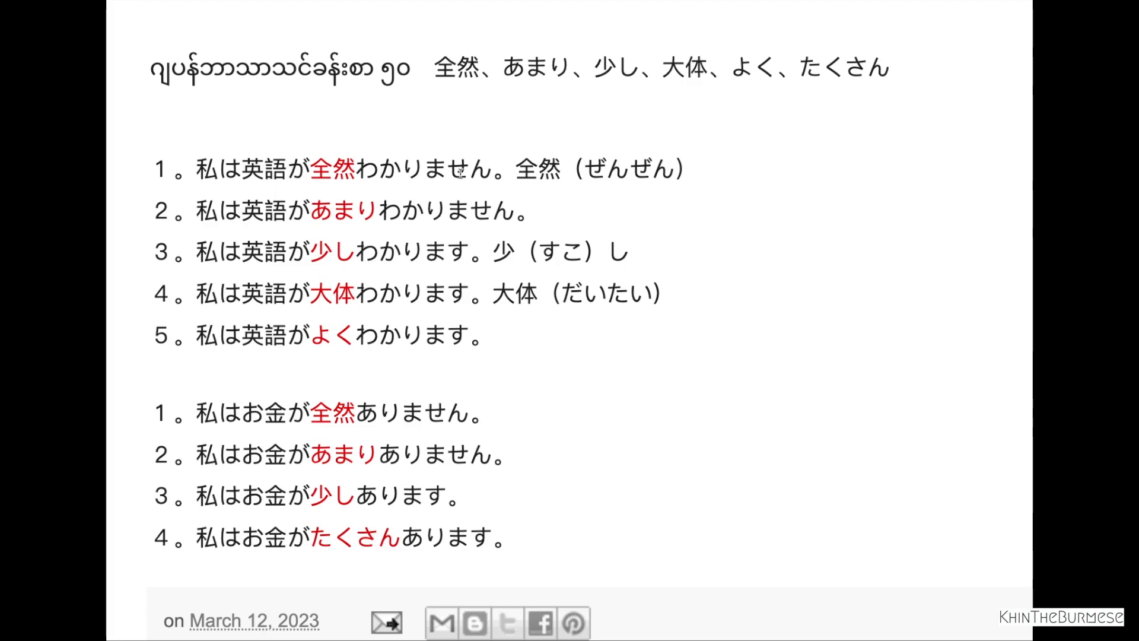
mouse_move(246, 434)
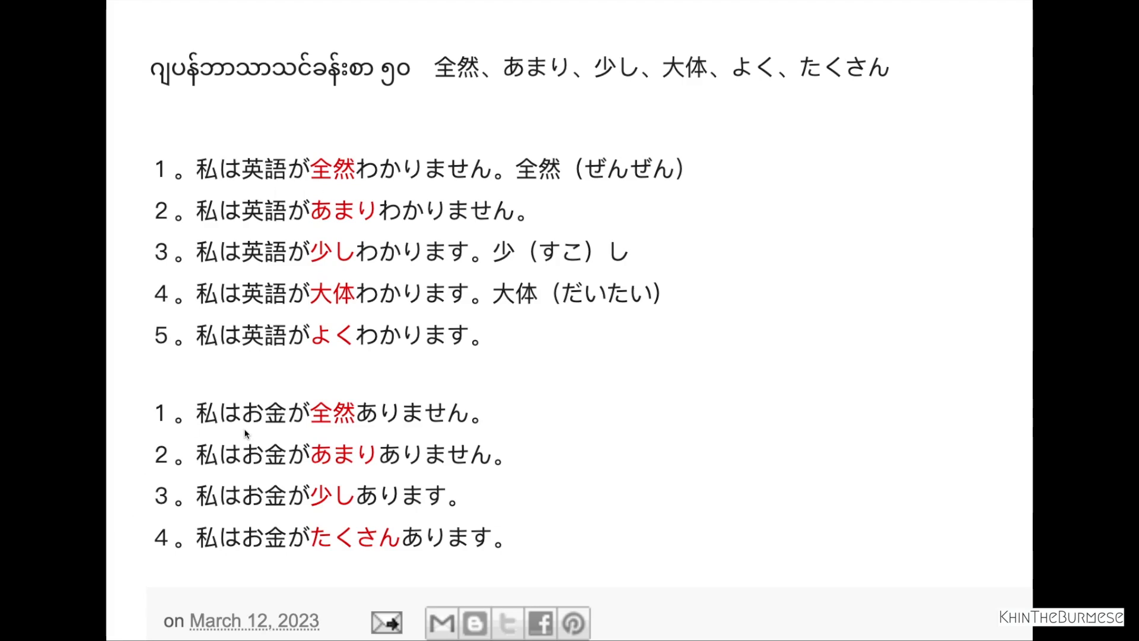
mouse_move(460, 29)
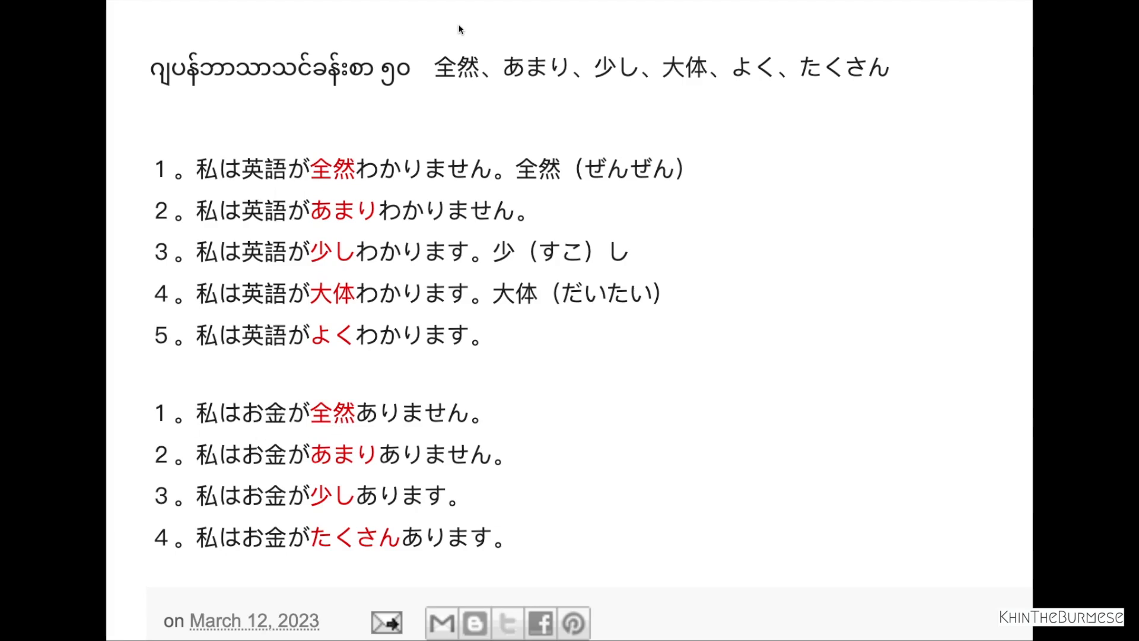
mouse_move(347, 188)
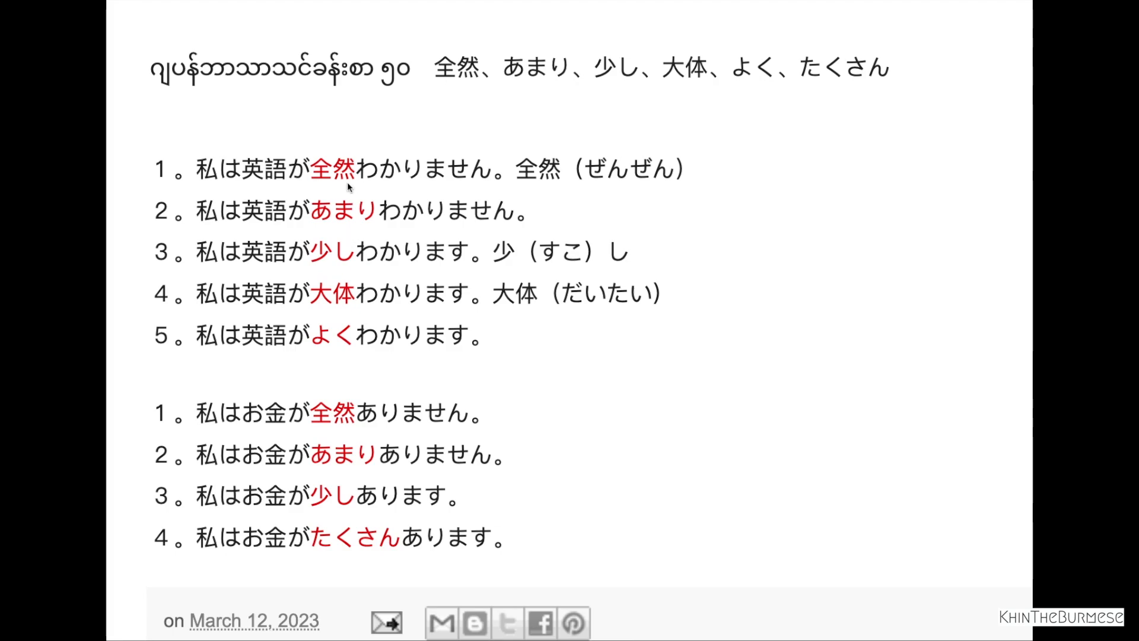
mouse_move(334, 347)
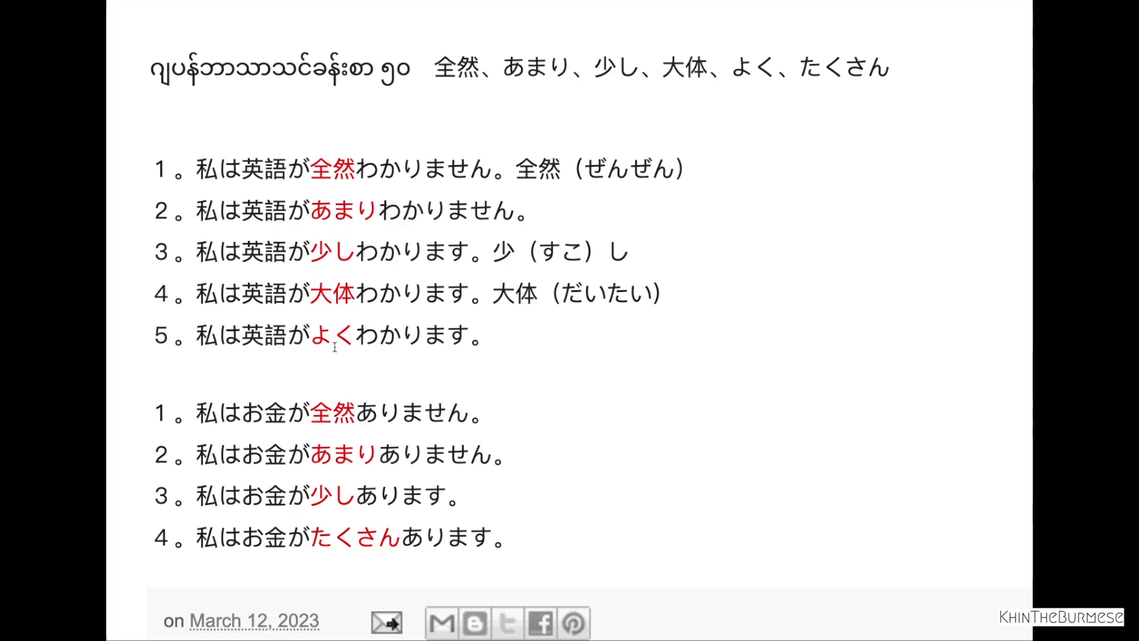
mouse_move(255, 316)
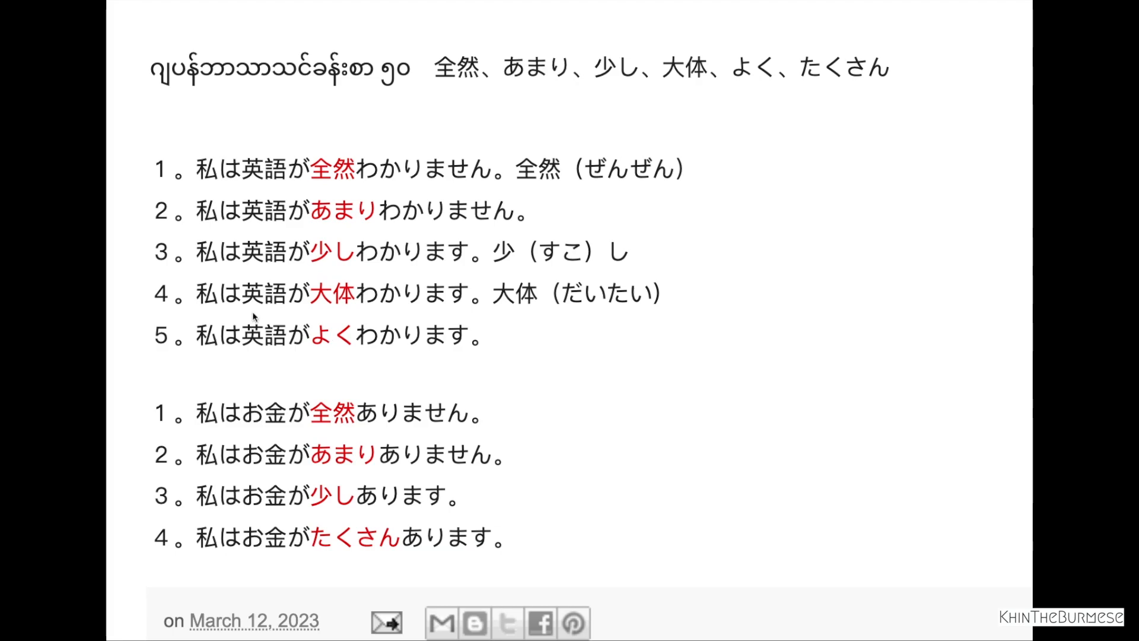
mouse_move(220, 172)
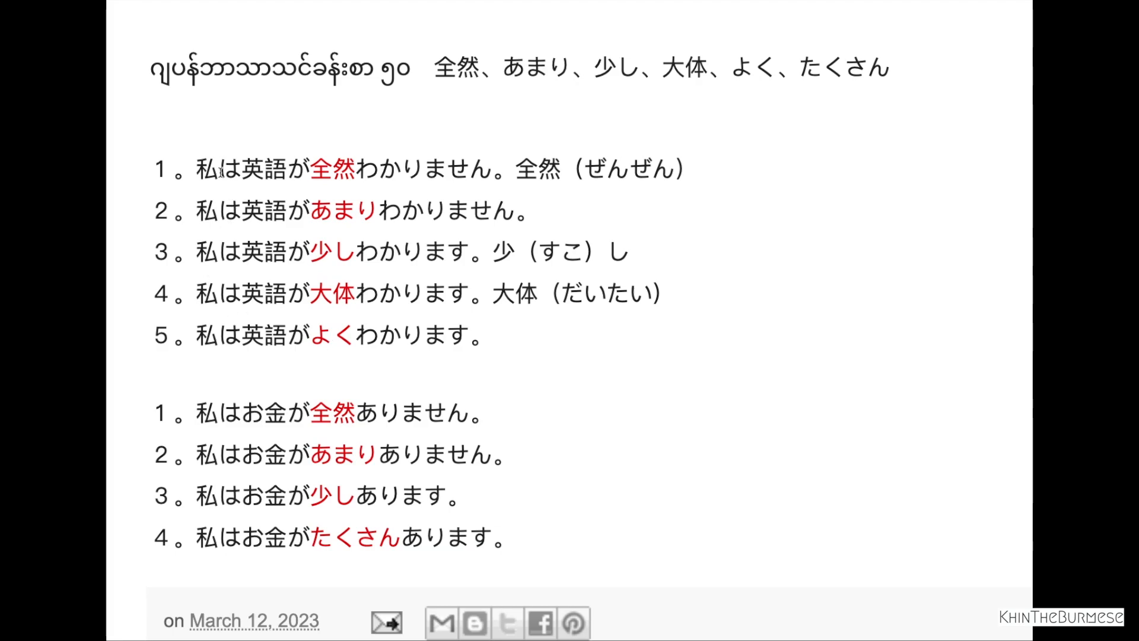
mouse_move(295, 177)
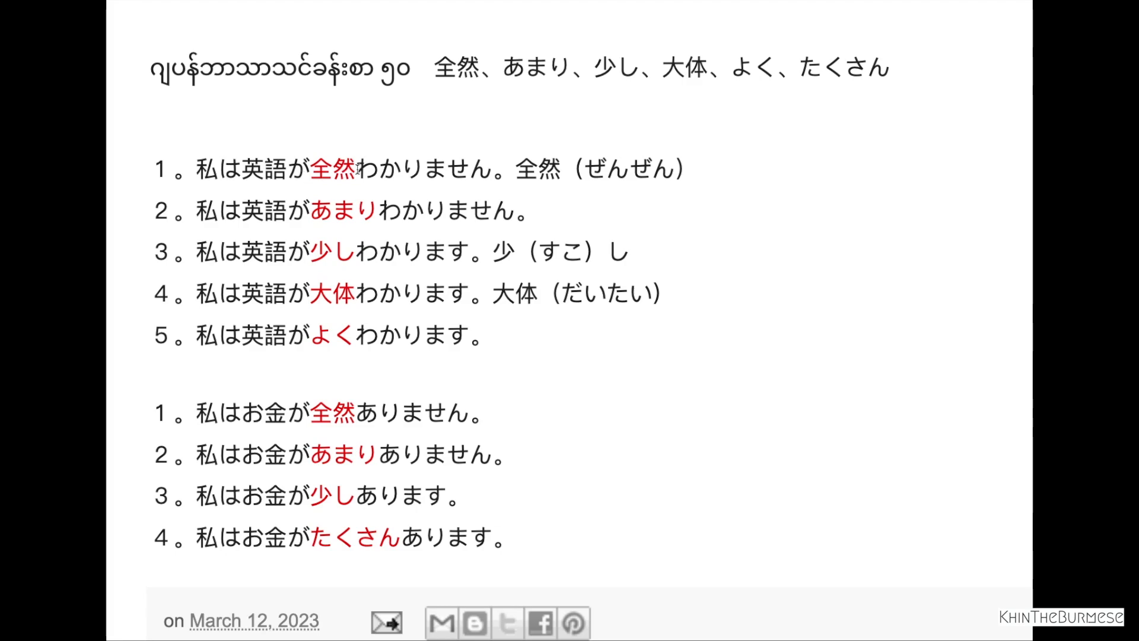
double_click(332, 169)
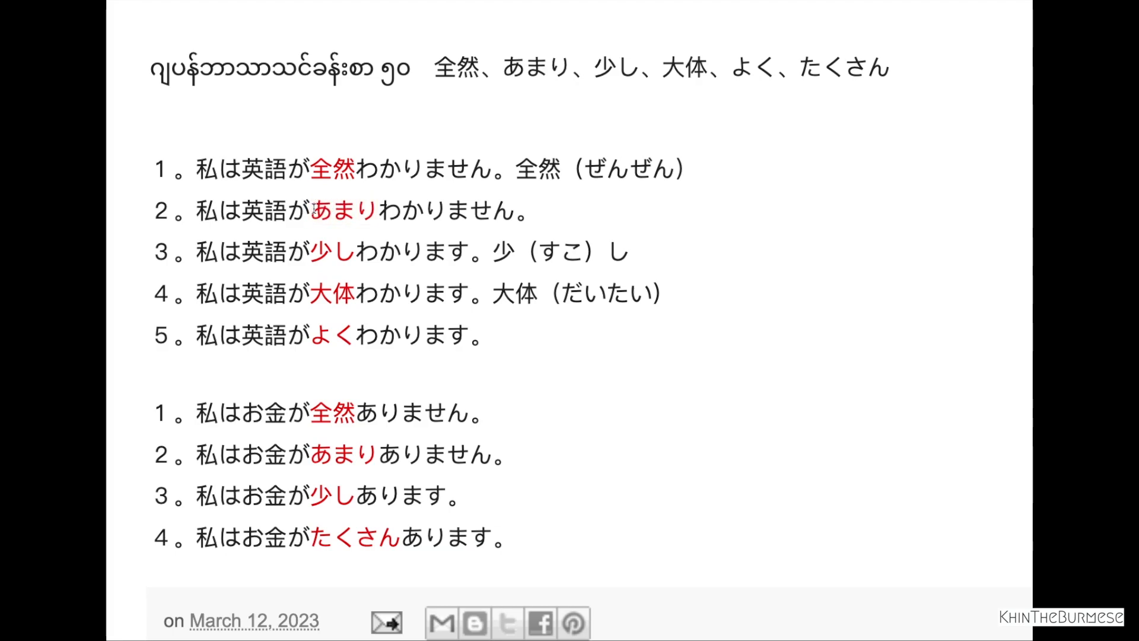
mouse_move(207, 261)
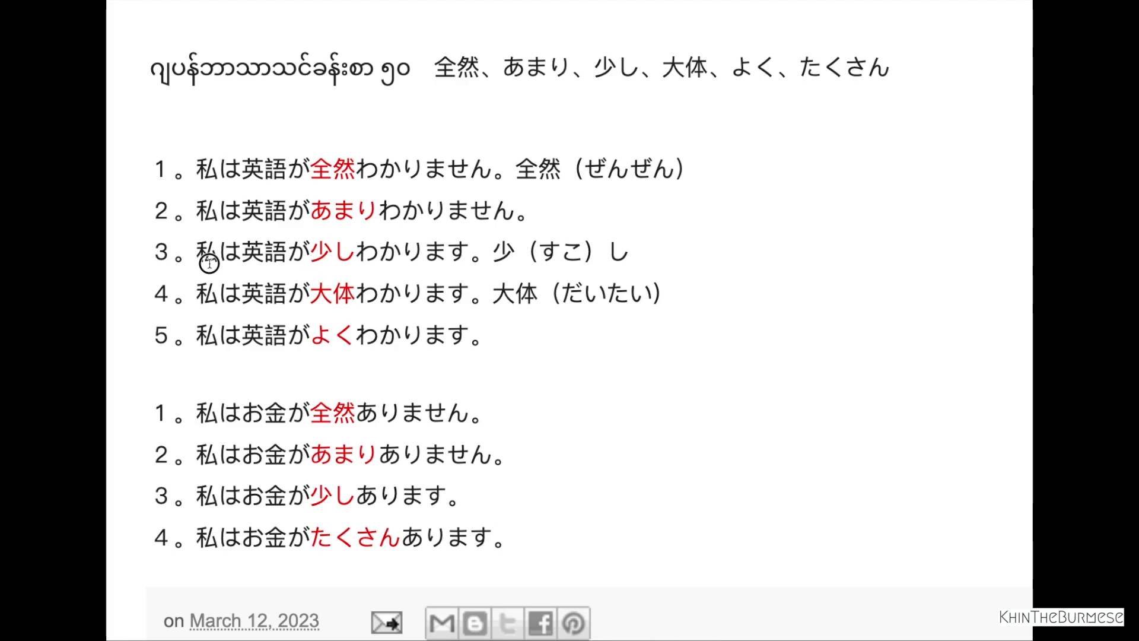
mouse_move(554, 254)
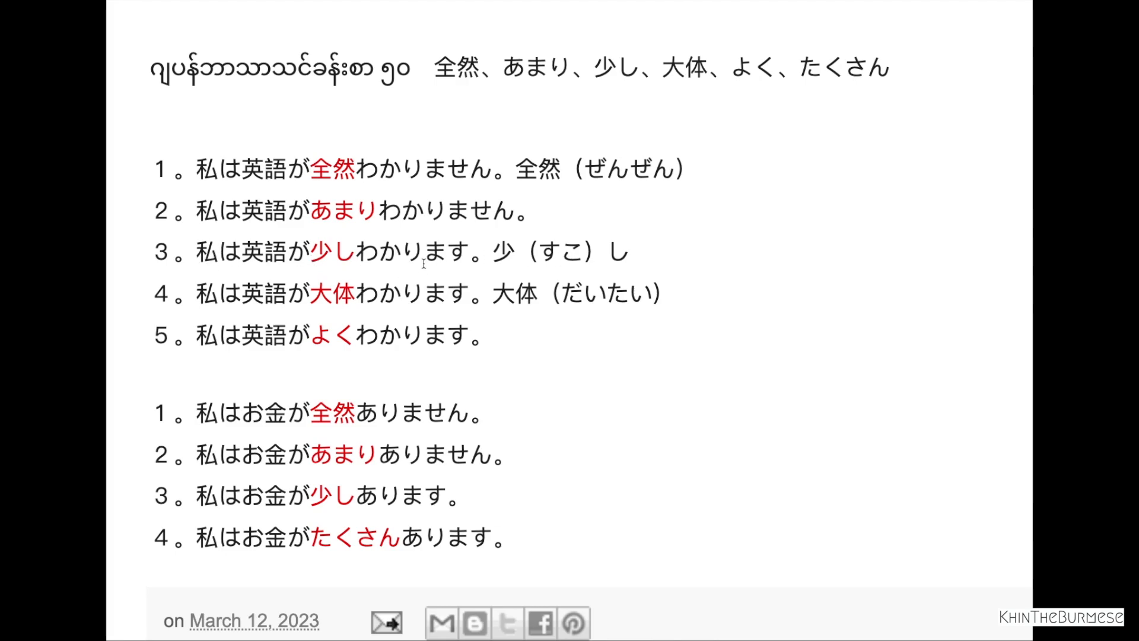
mouse_move(336, 262)
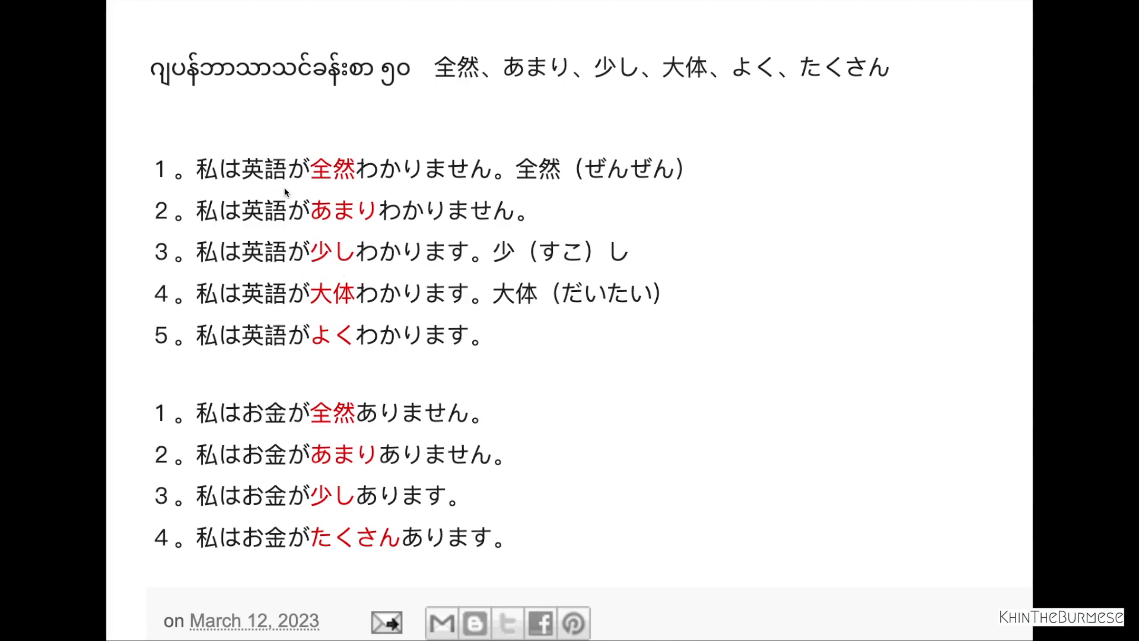
mouse_move(333, 175)
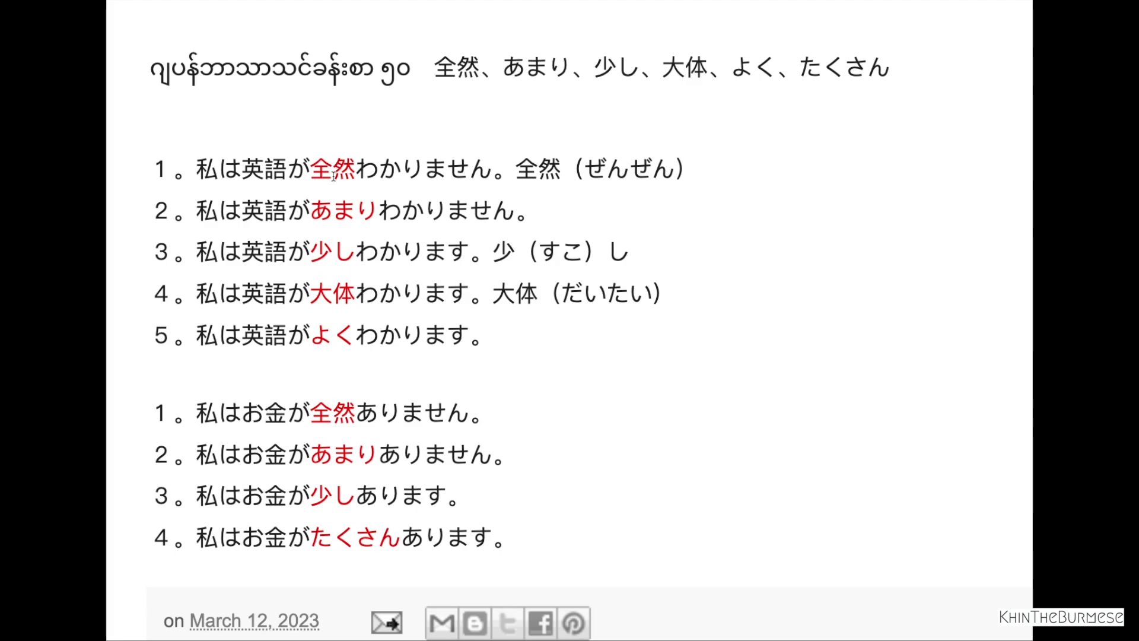
mouse_move(351, 292)
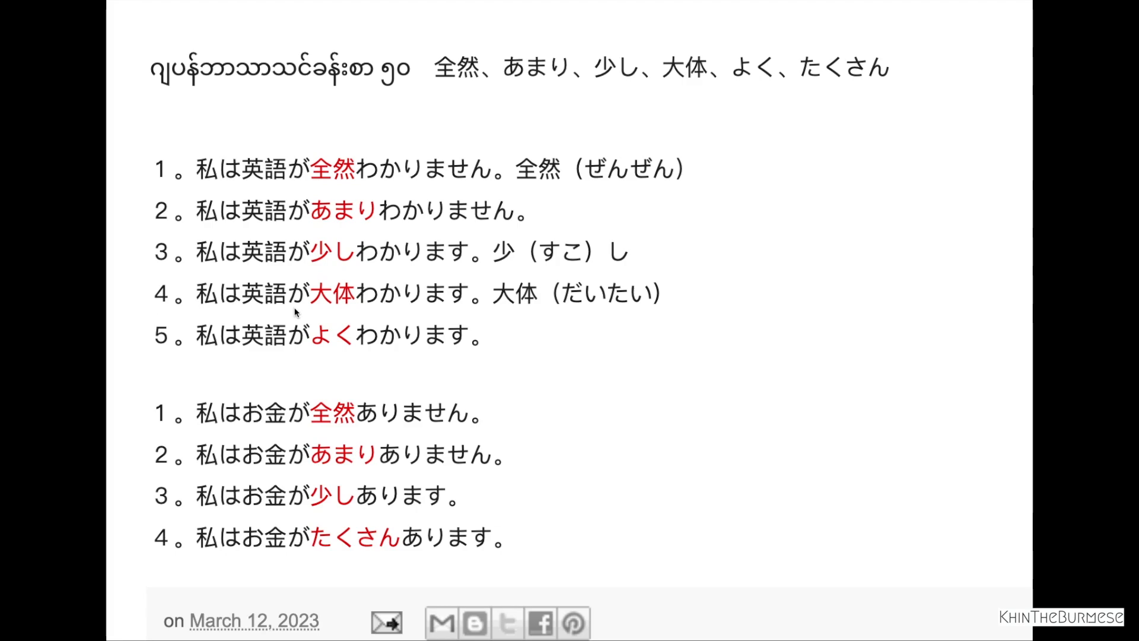
mouse_move(365, 310)
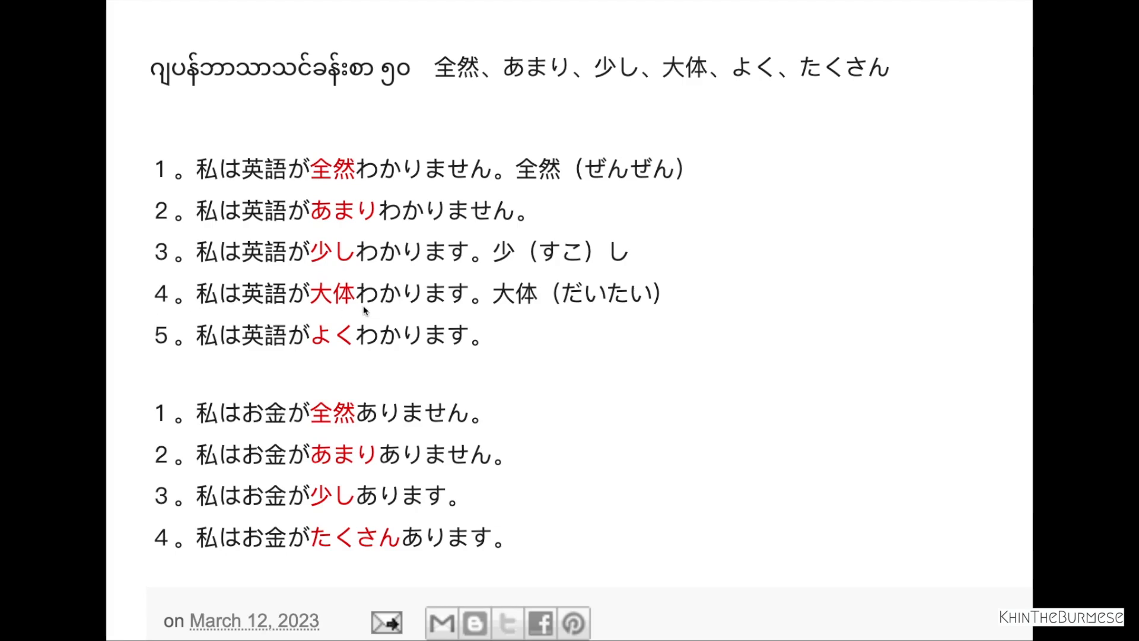
mouse_move(314, 292)
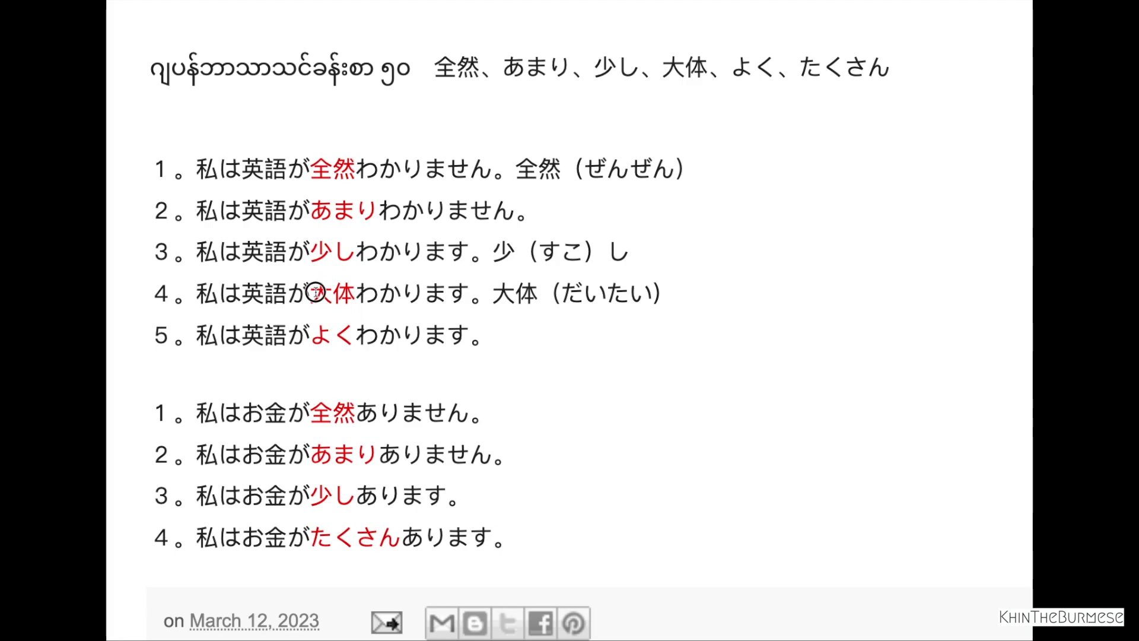
double_click(331, 293)
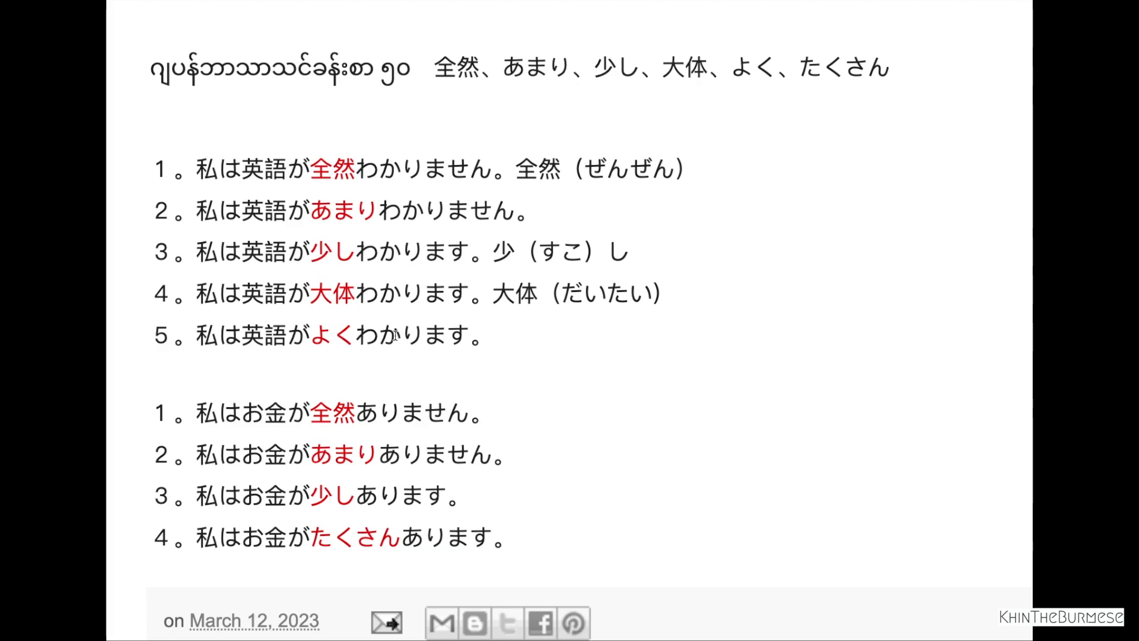
mouse_move(359, 171)
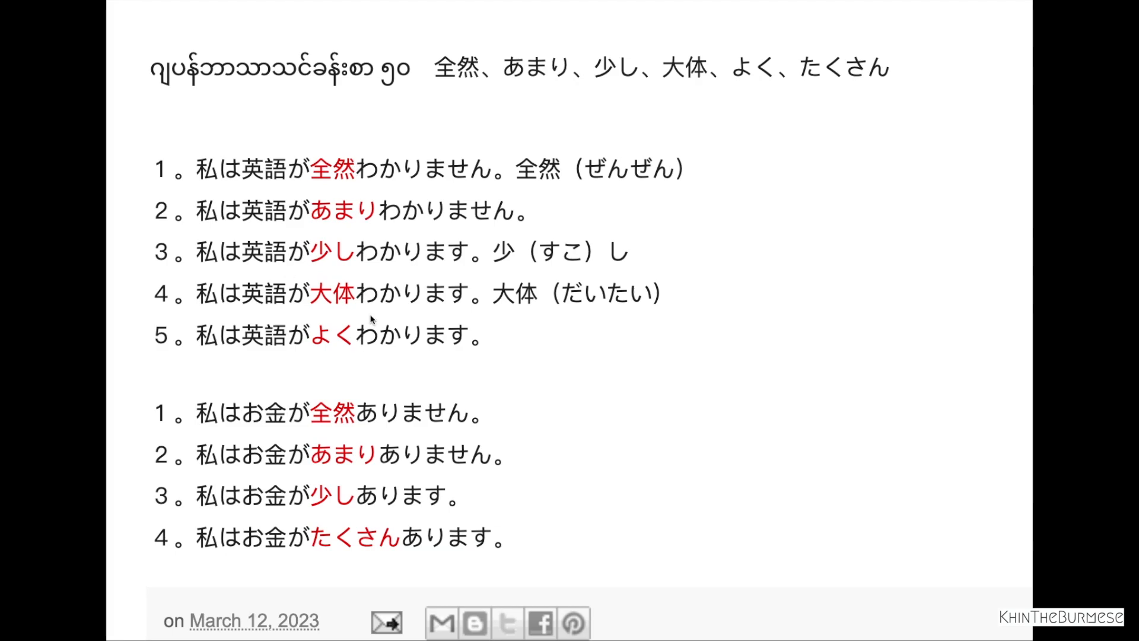
mouse_move(354, 200)
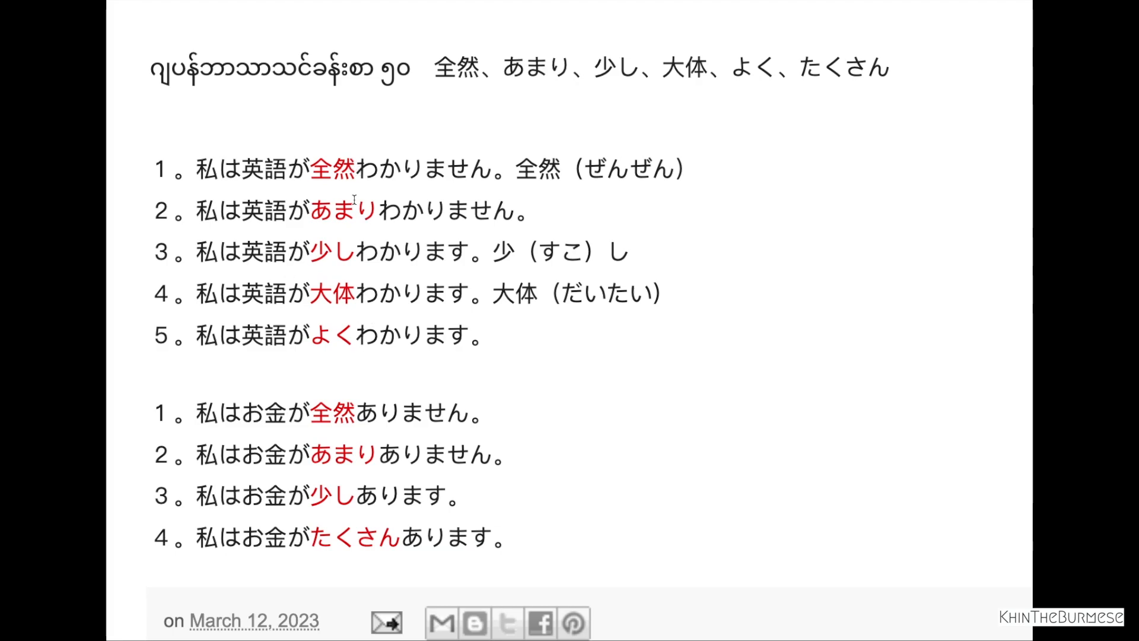
mouse_move(332, 349)
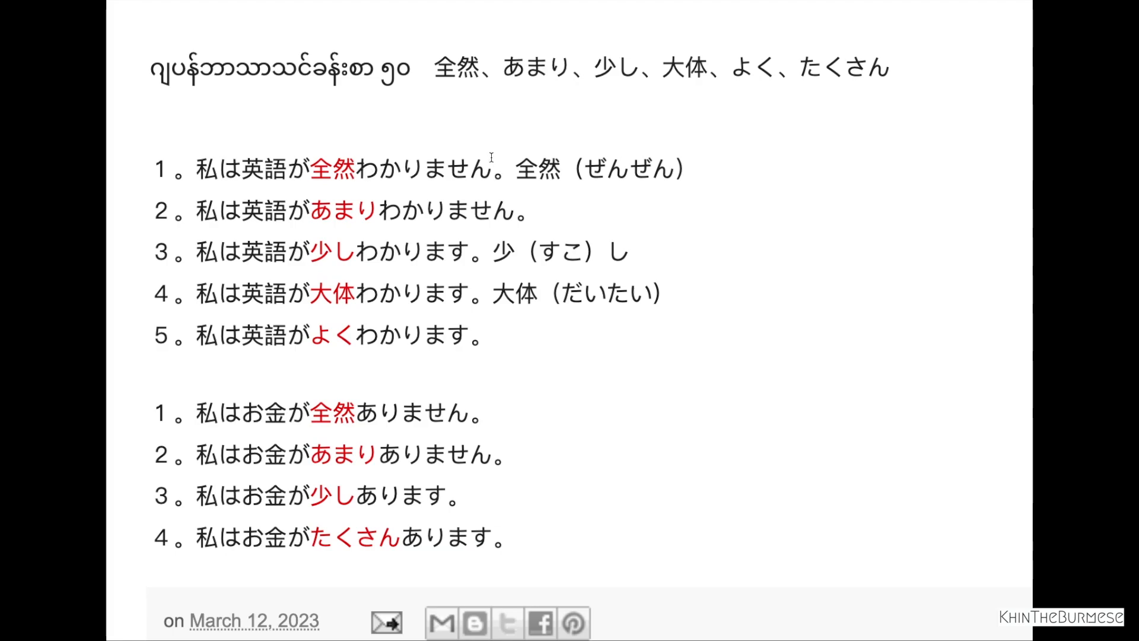
mouse_move(371, 234)
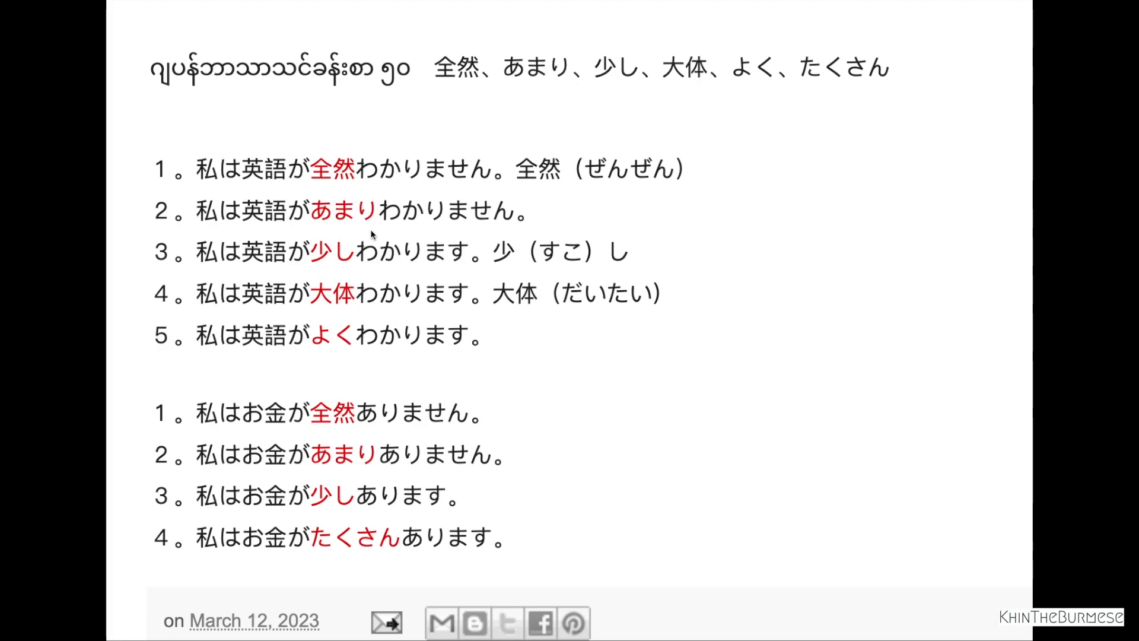
mouse_move(335, 233)
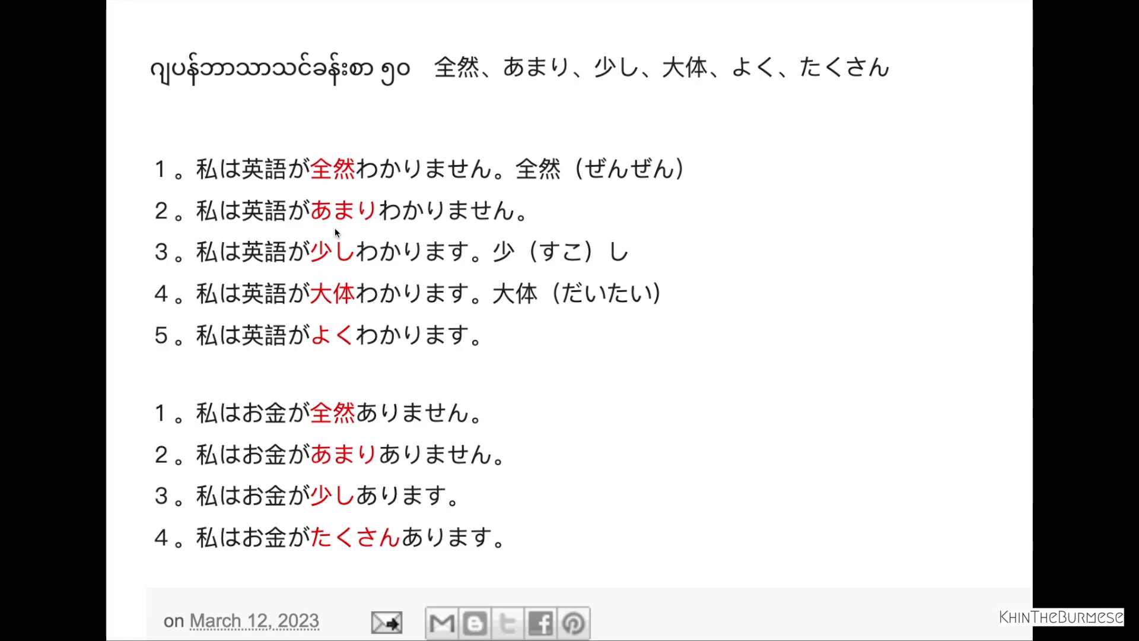
mouse_move(340, 229)
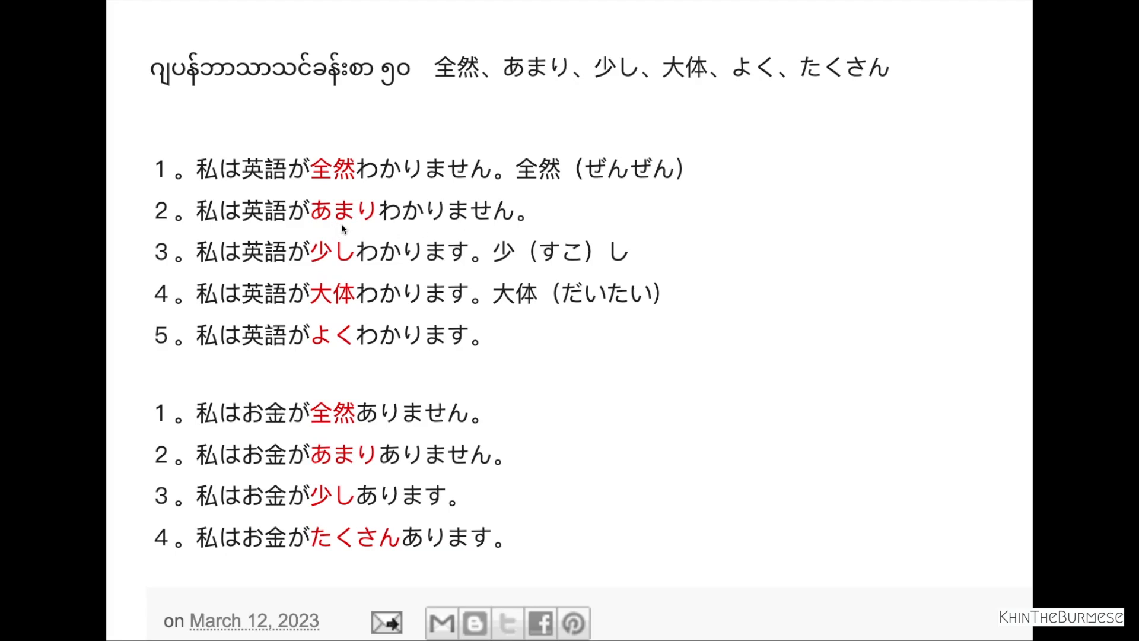
mouse_move(484, 221)
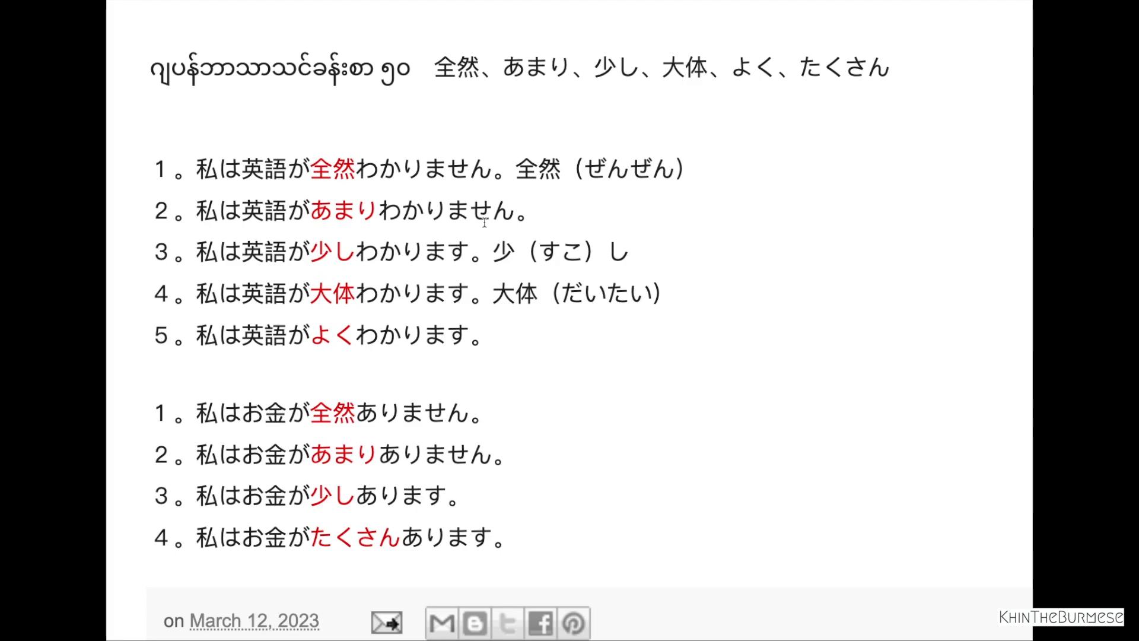
mouse_move(321, 271)
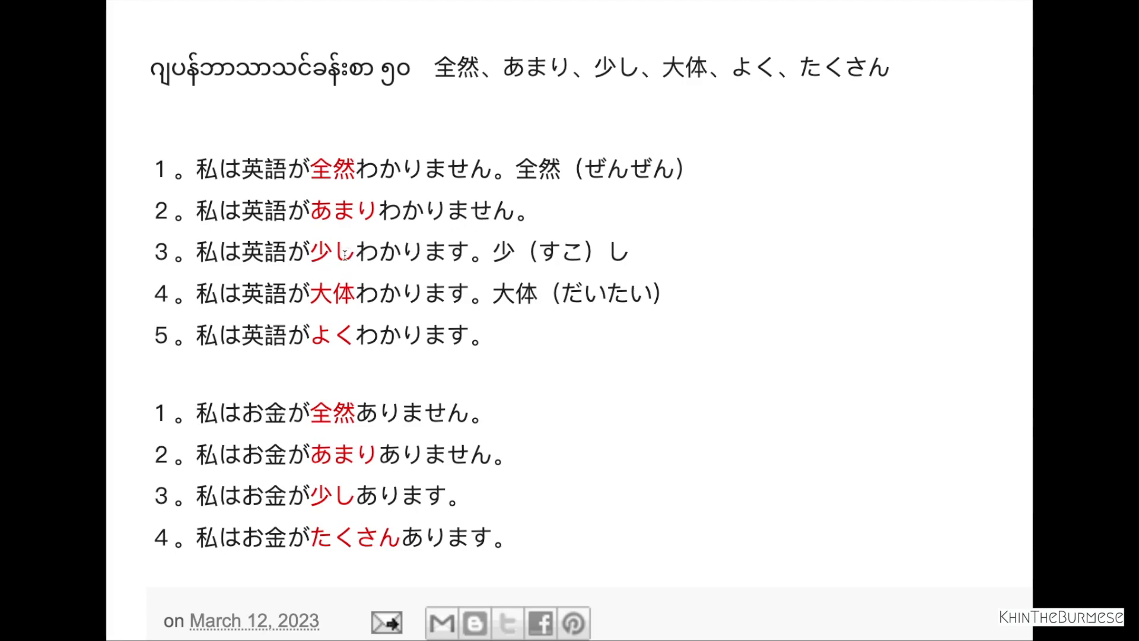
mouse_move(392, 269)
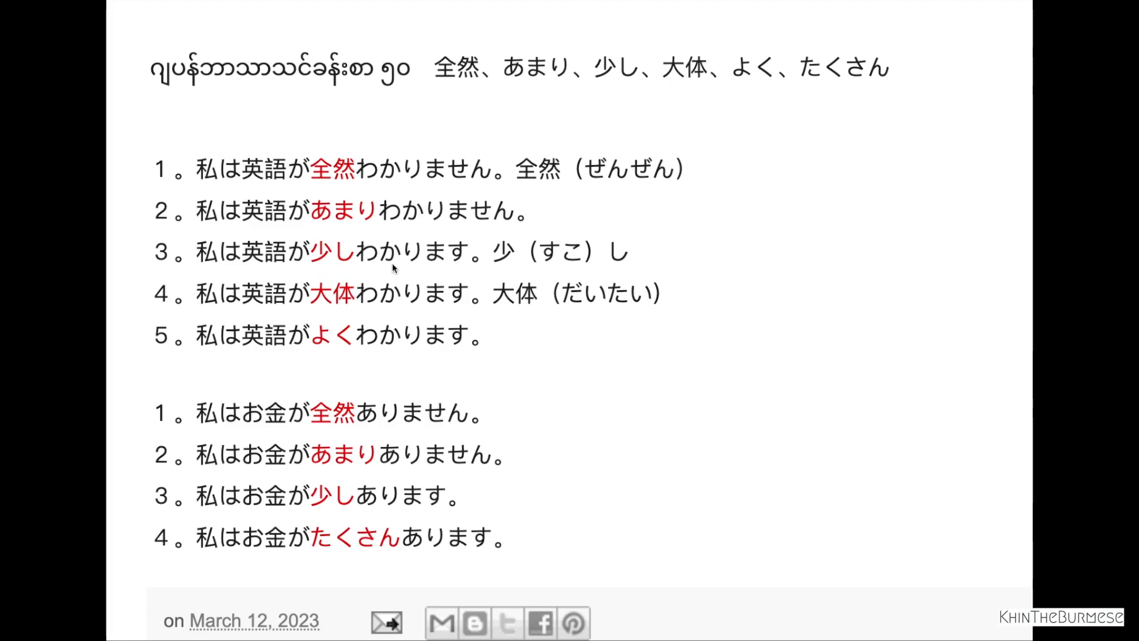
mouse_move(477, 274)
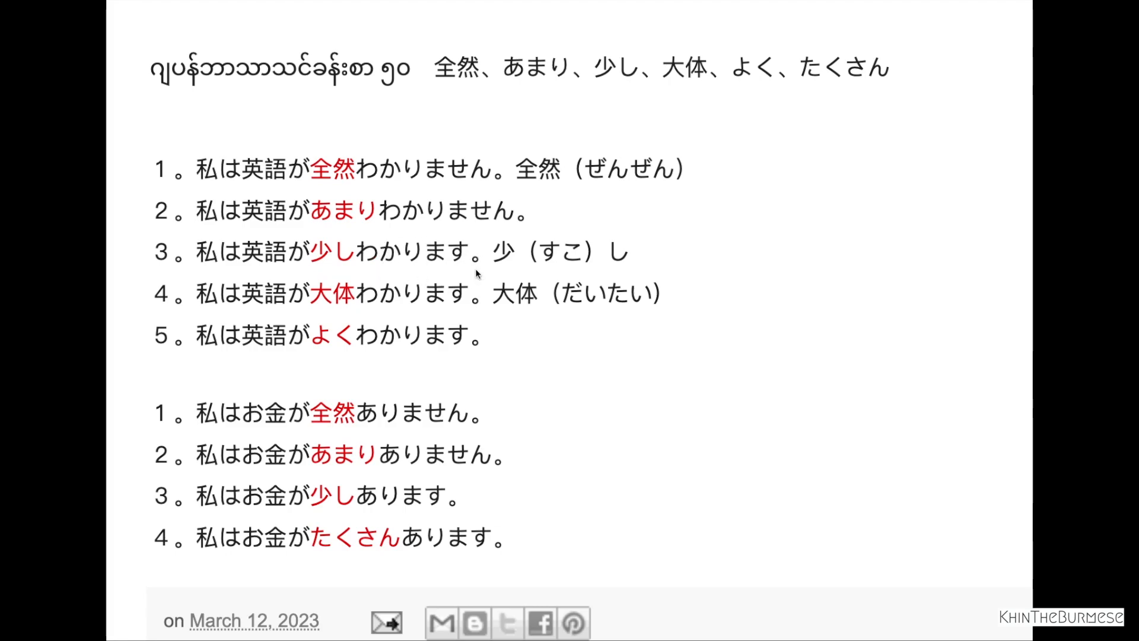
mouse_move(452, 296)
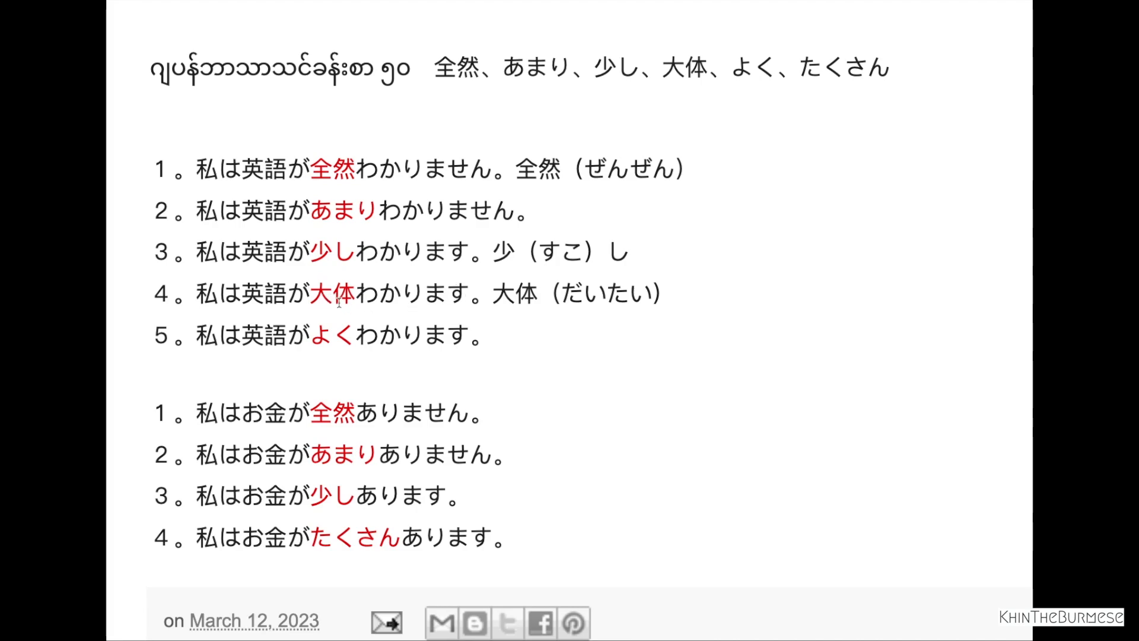
mouse_move(338, 335)
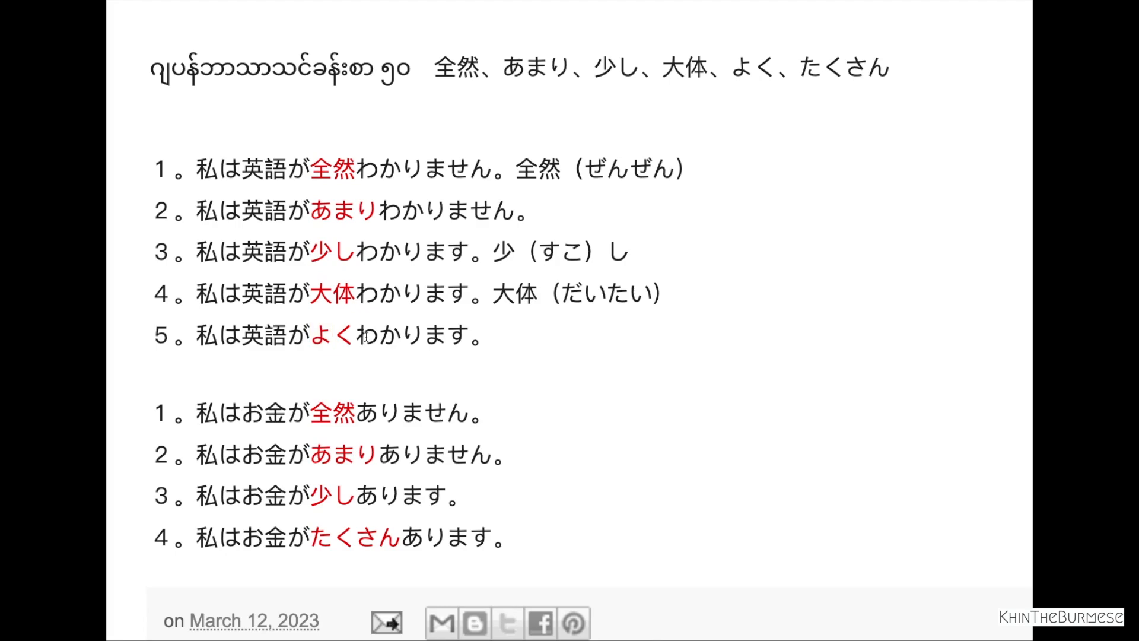
drag(291, 169, 356, 169)
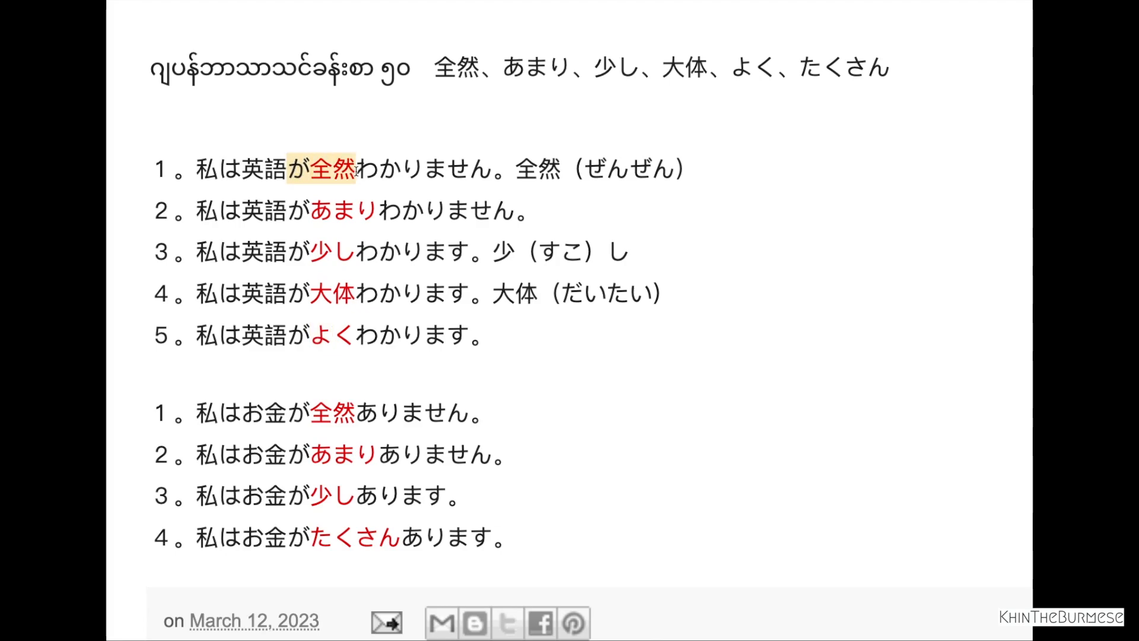
mouse_move(223, 412)
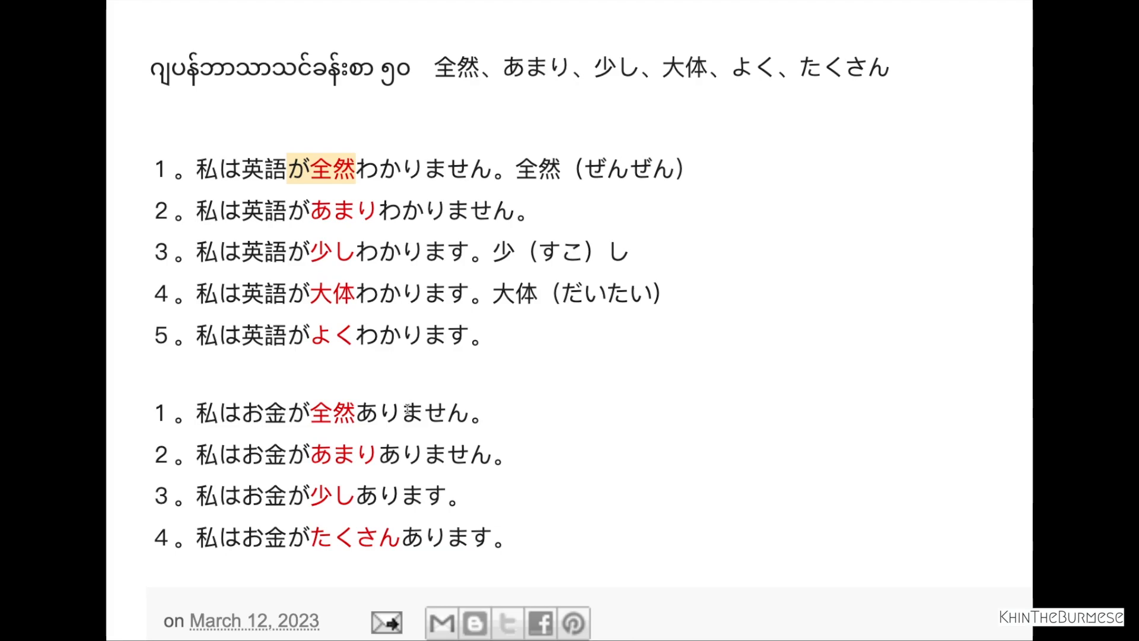
mouse_move(337, 433)
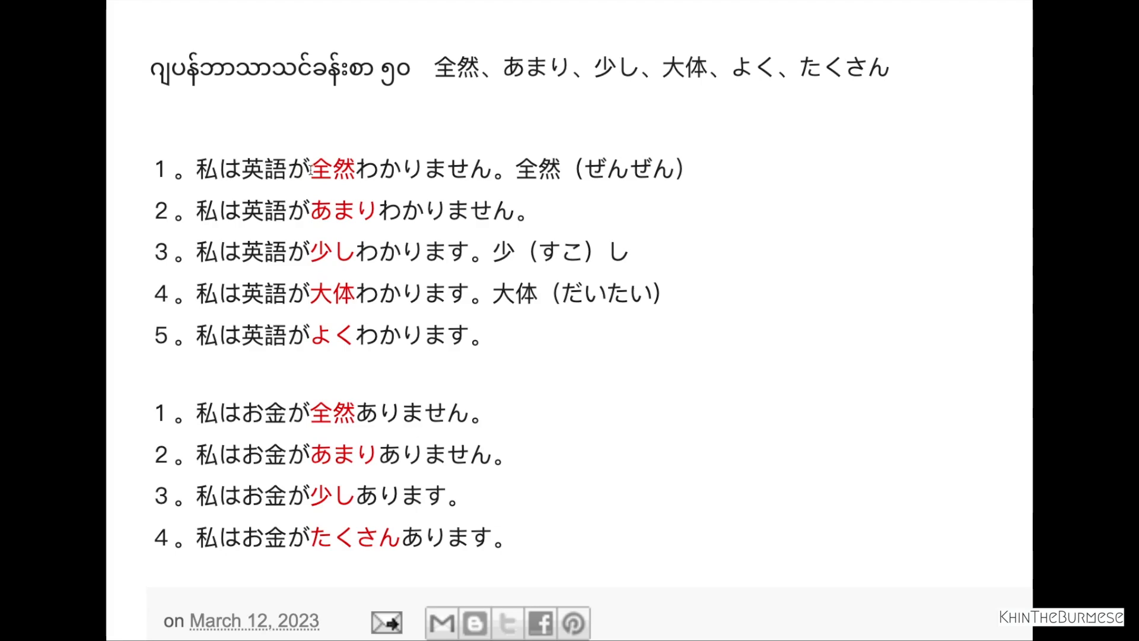
double_click(331, 413)
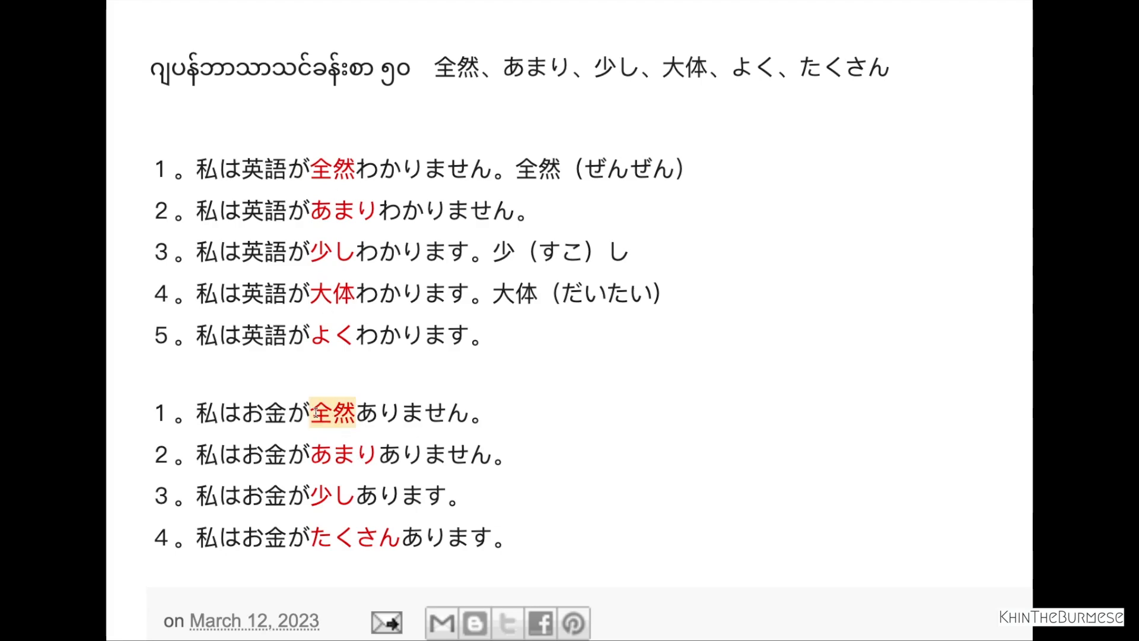
scroll(down, 3)
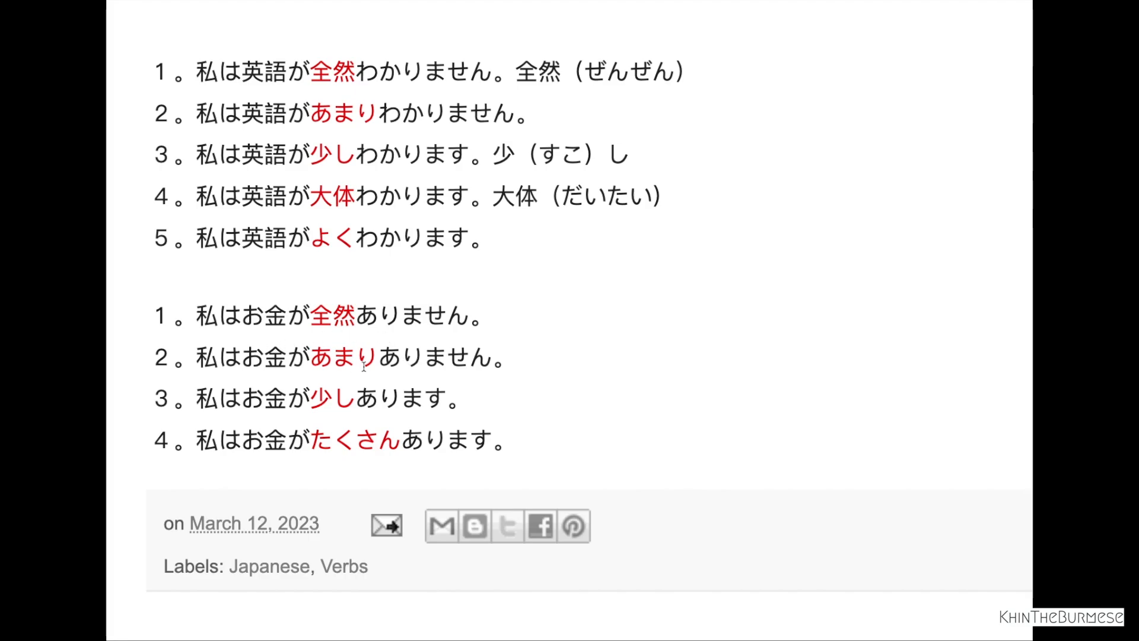
mouse_move(386, 362)
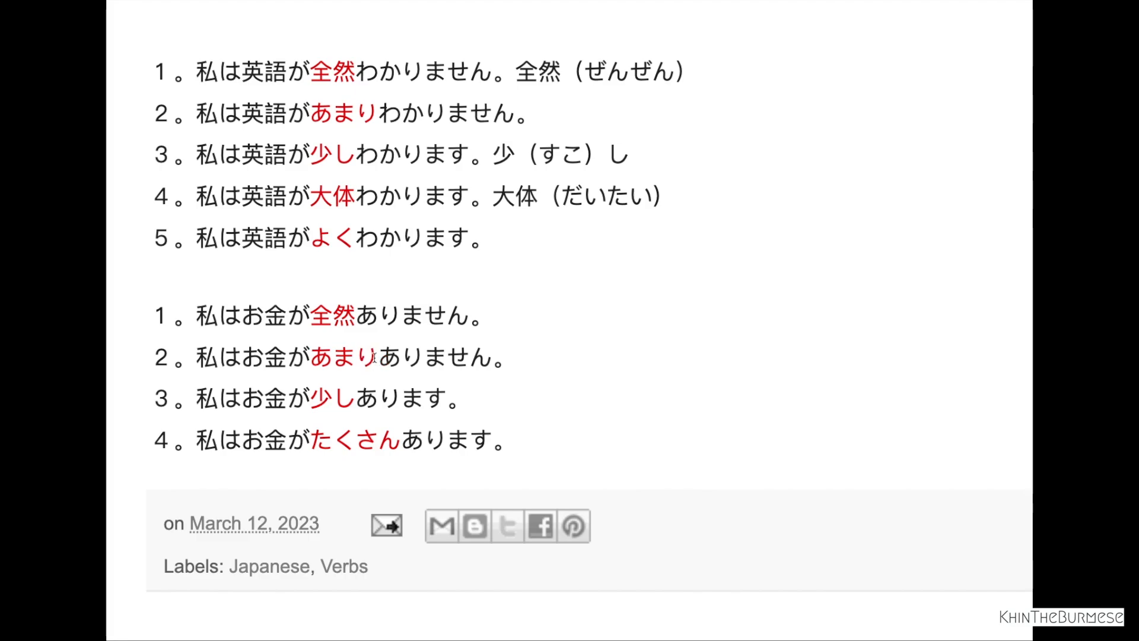
mouse_move(404, 418)
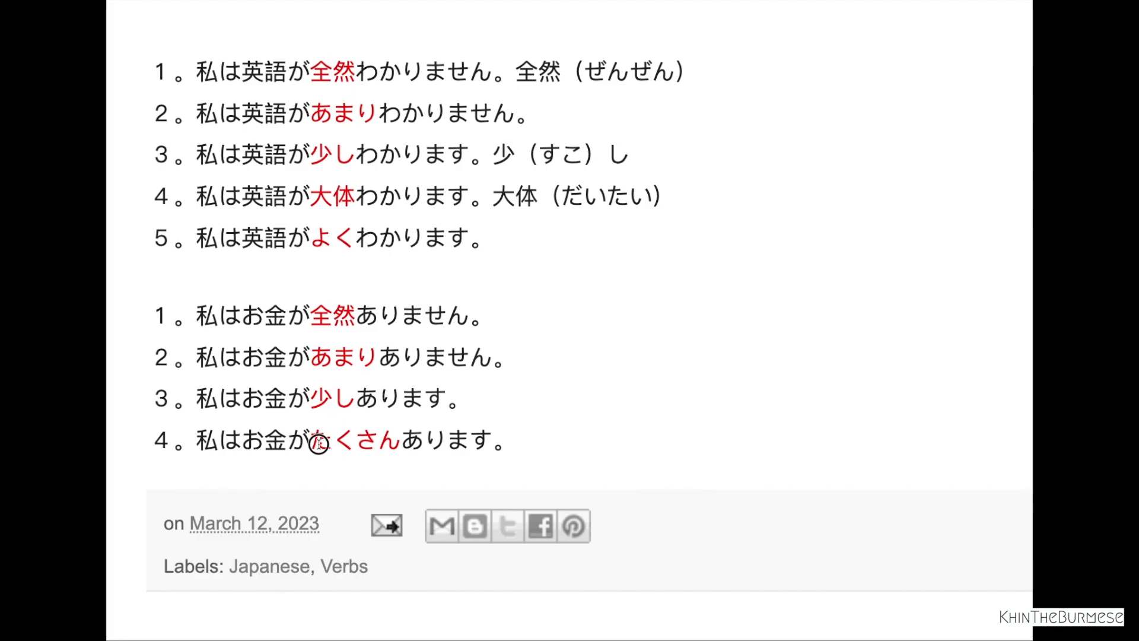
double_click(352, 440)
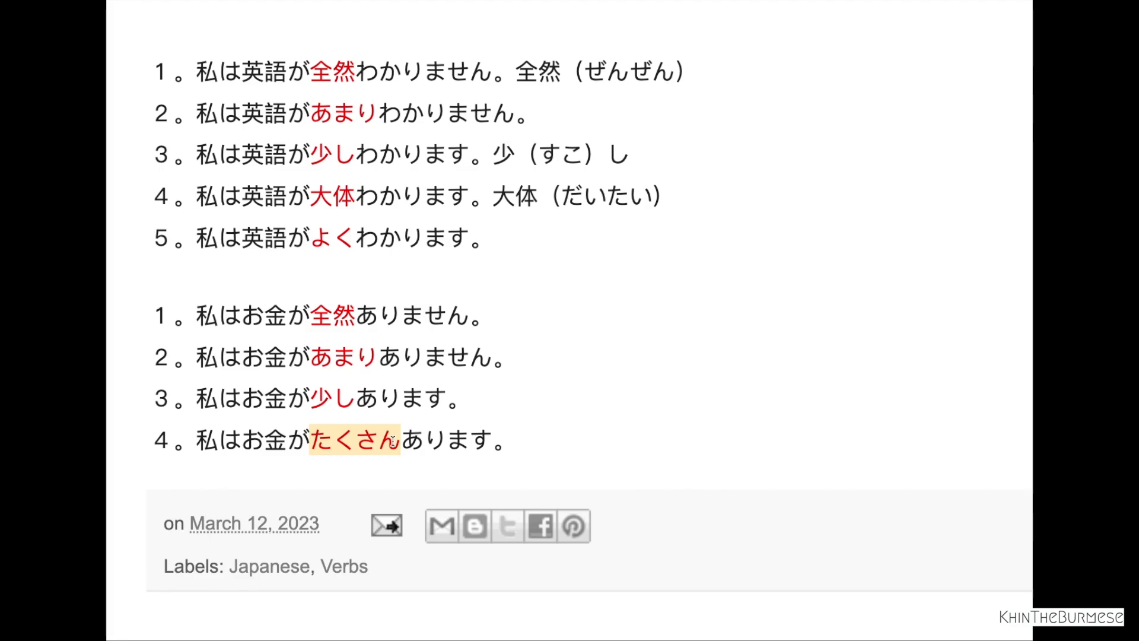
mouse_move(383, 224)
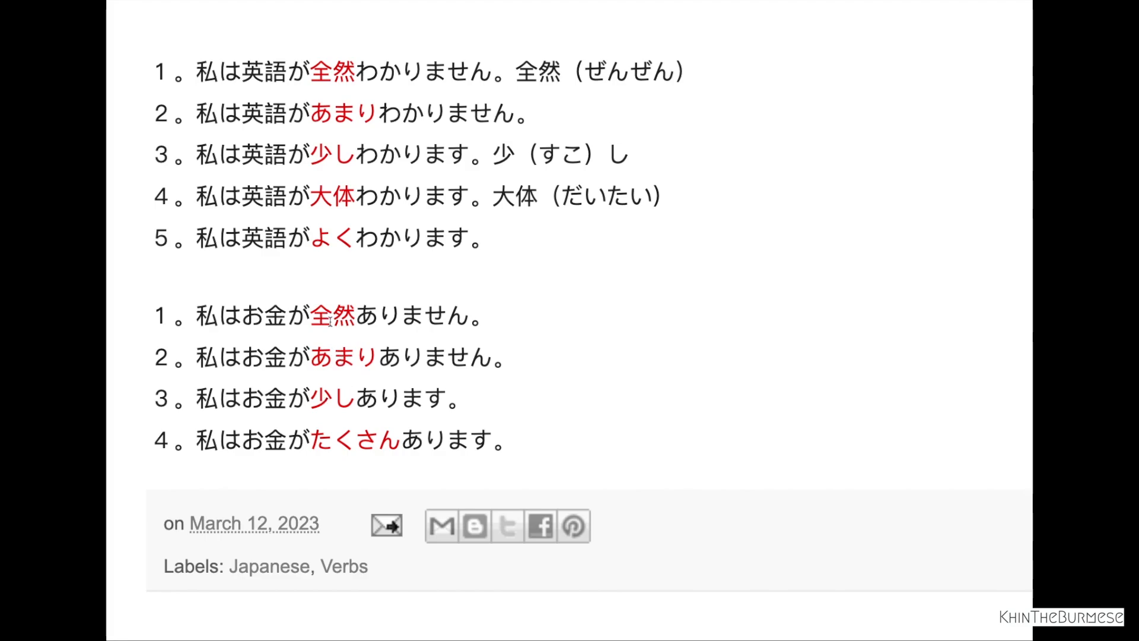
mouse_move(421, 338)
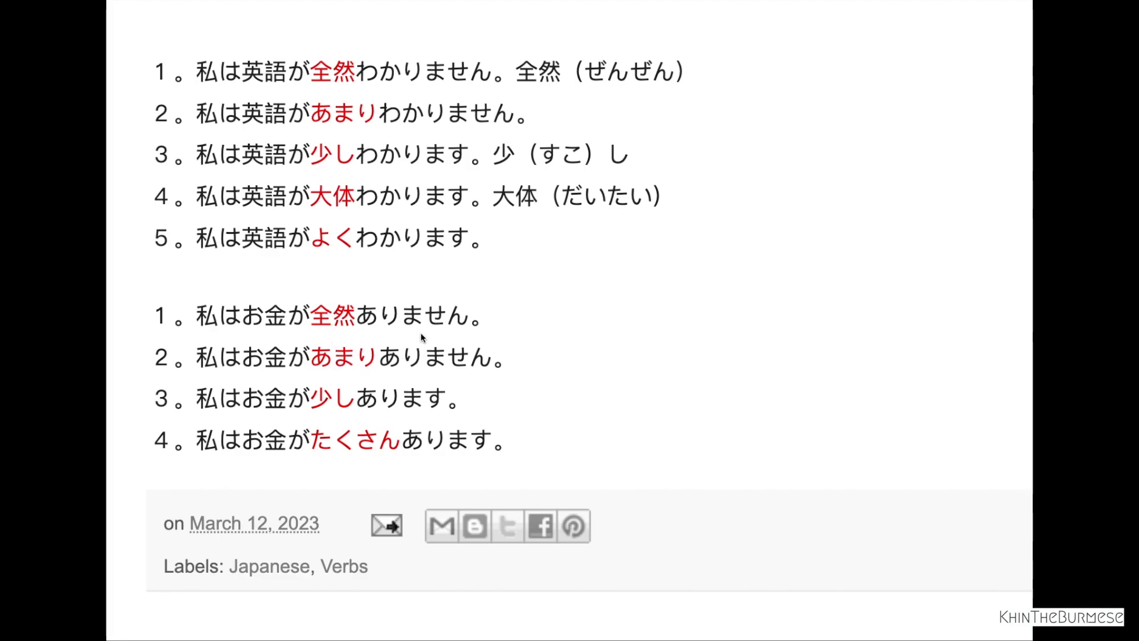
mouse_move(396, 339)
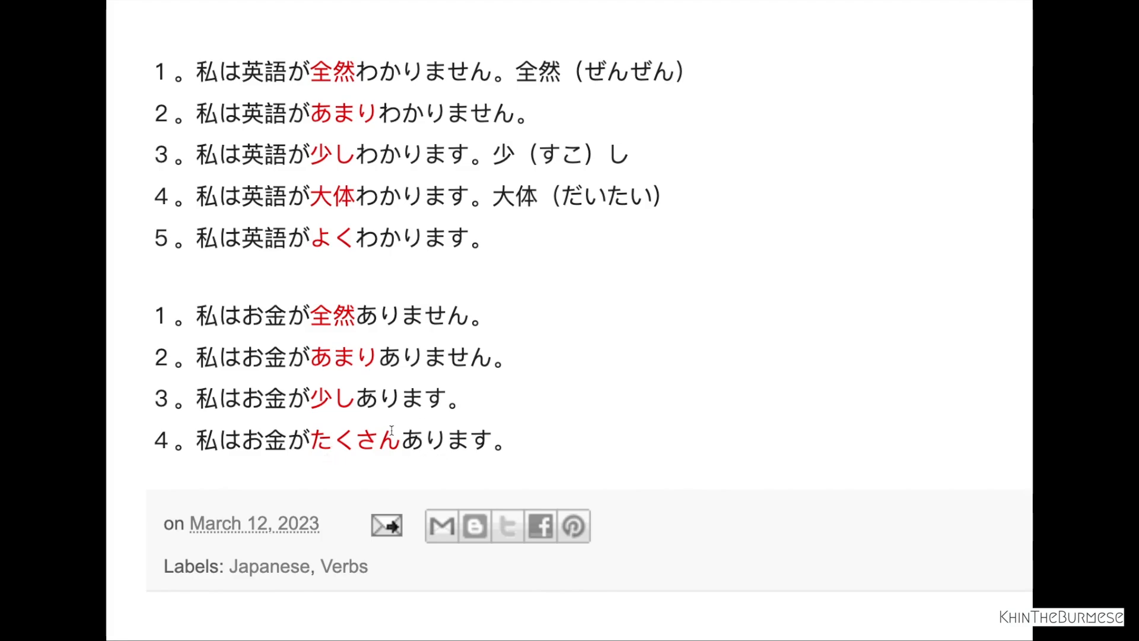
double_click(354, 440)
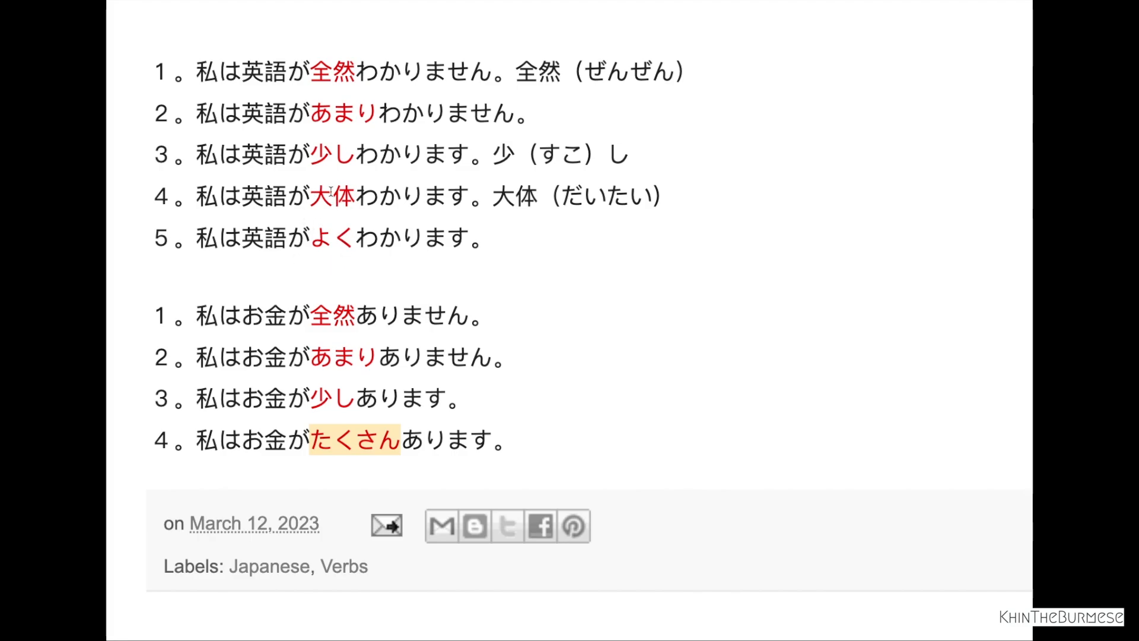
mouse_move(398, 465)
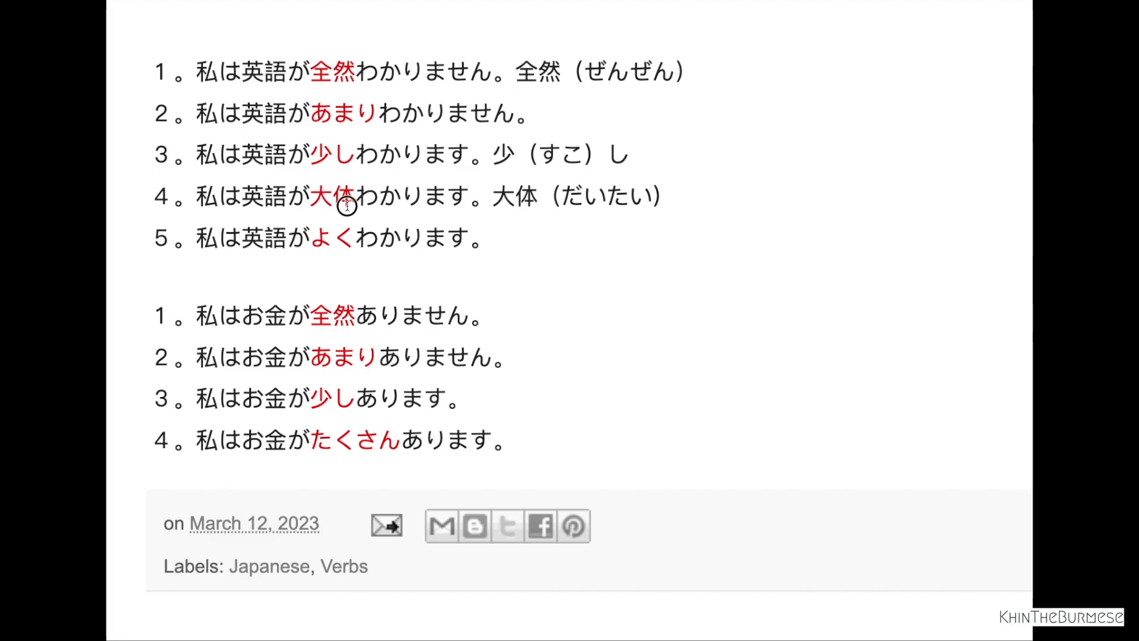
mouse_move(311, 441)
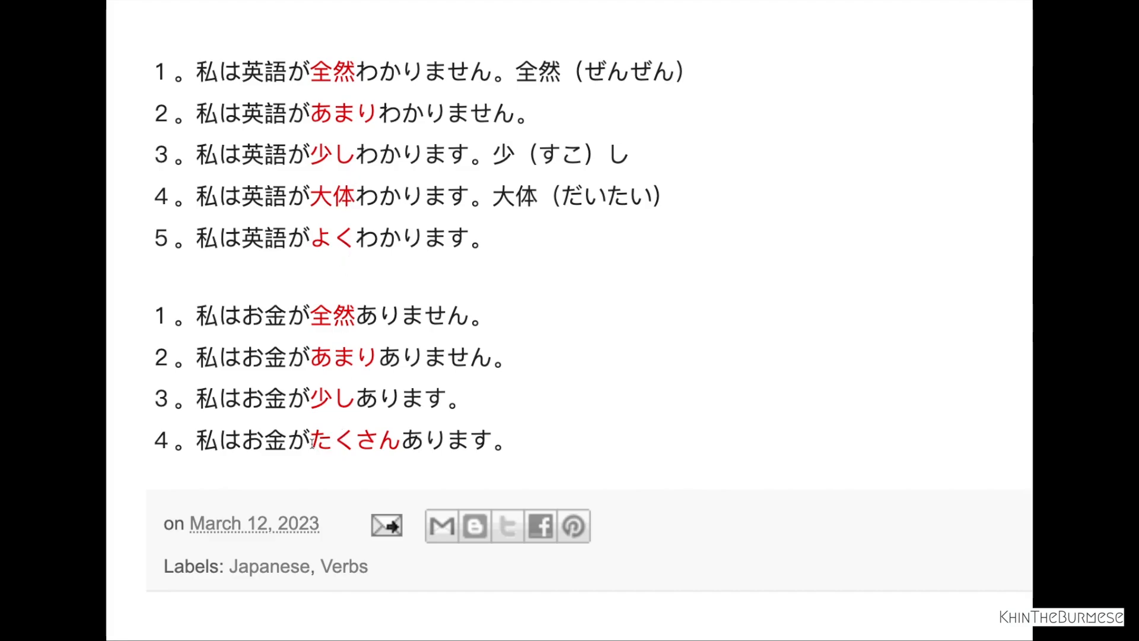